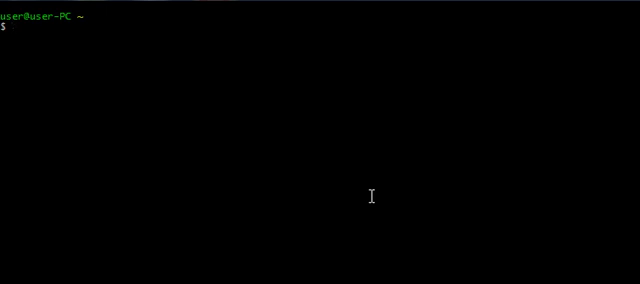
pyautogui.write('ssh')
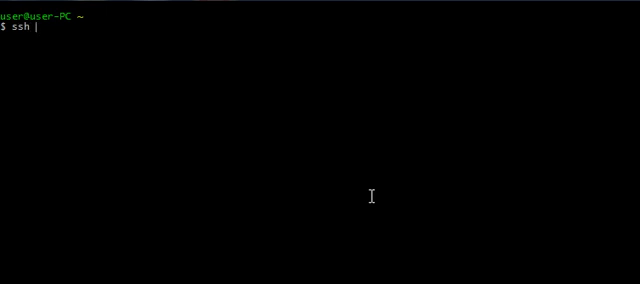
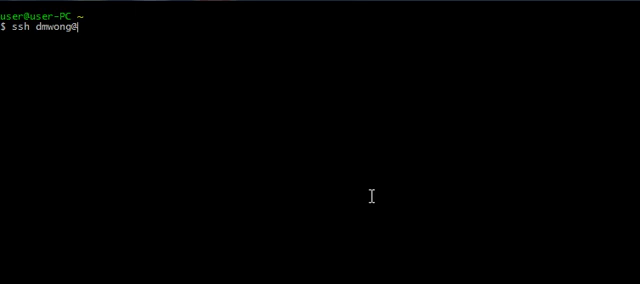
pyautogui.write('192')
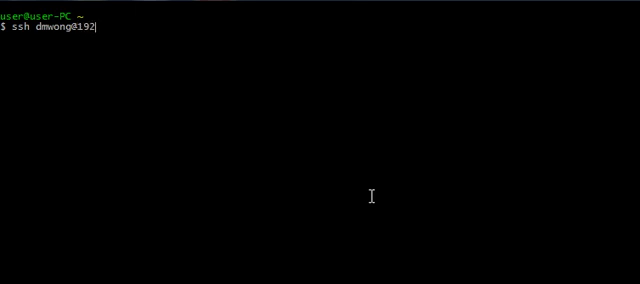
pyautogui.write('.168.2.')
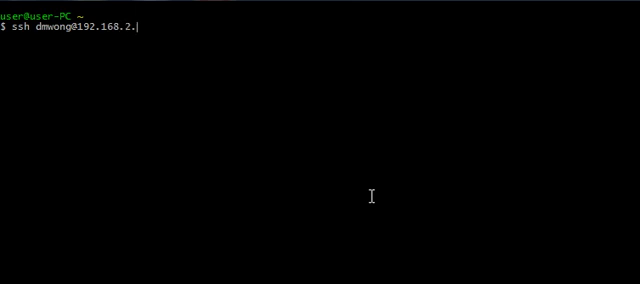
pyautogui.write('11')
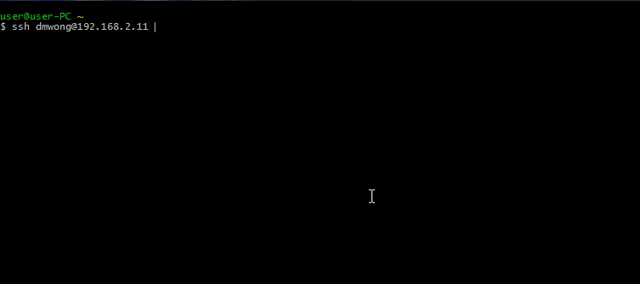
pyautogui.write('-L')
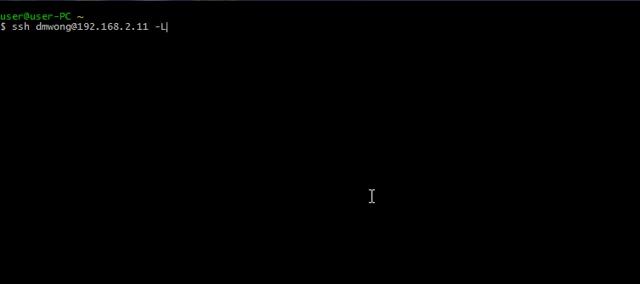
pyautogui.write(':')
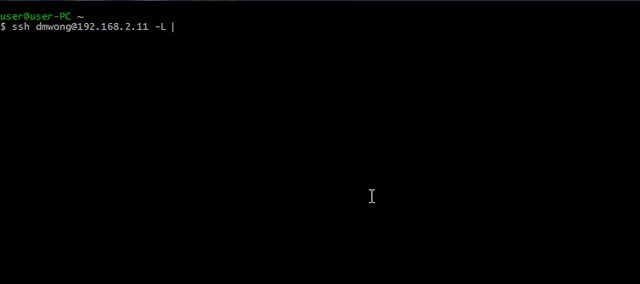
pyautogui.write('3392')
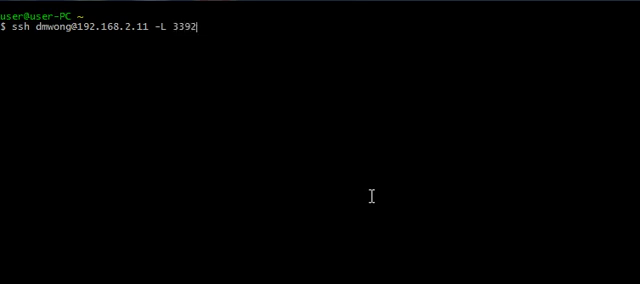
pyautogui.write(':')
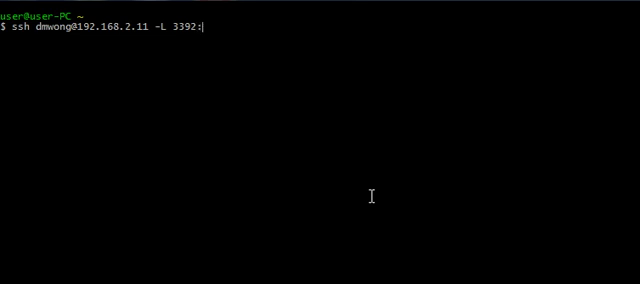
pyautogui.write('192.168.2.200')
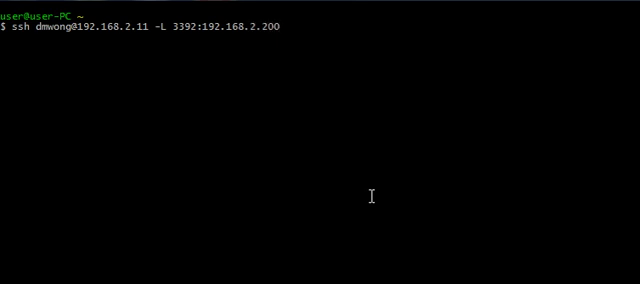
pyautogui.write(':3')
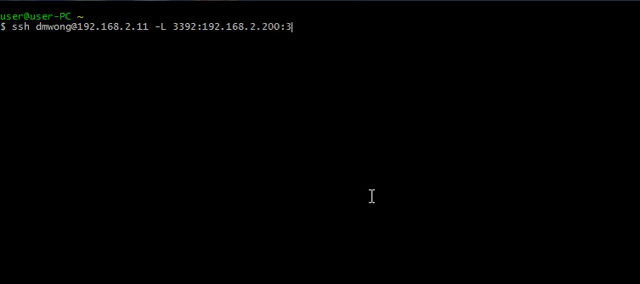
pyautogui.write('389')
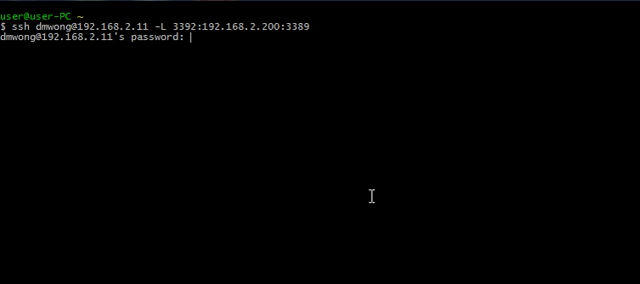
pyautogui.press('Return')
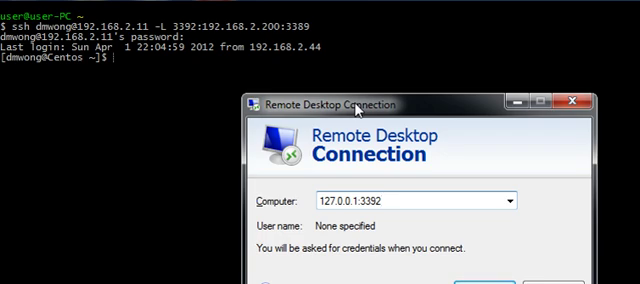
pyautogui.moveTo(240, 24)
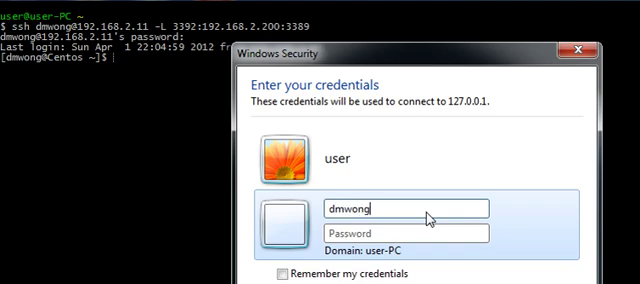
pyautogui.write('password')
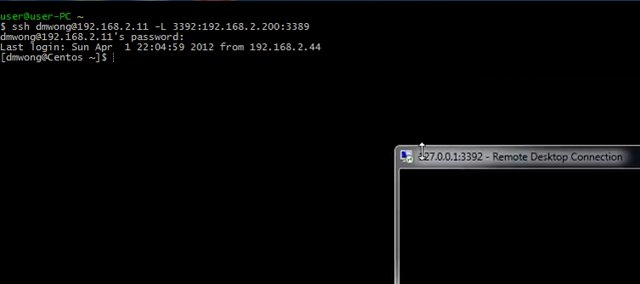
pyautogui.moveTo(456, 164)
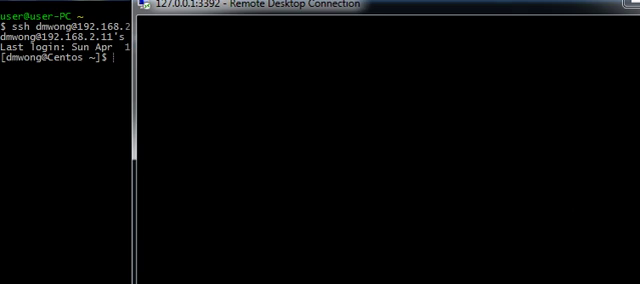
pyautogui.moveTo(548, 10)
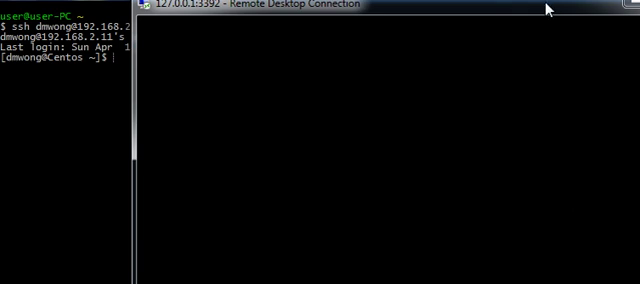